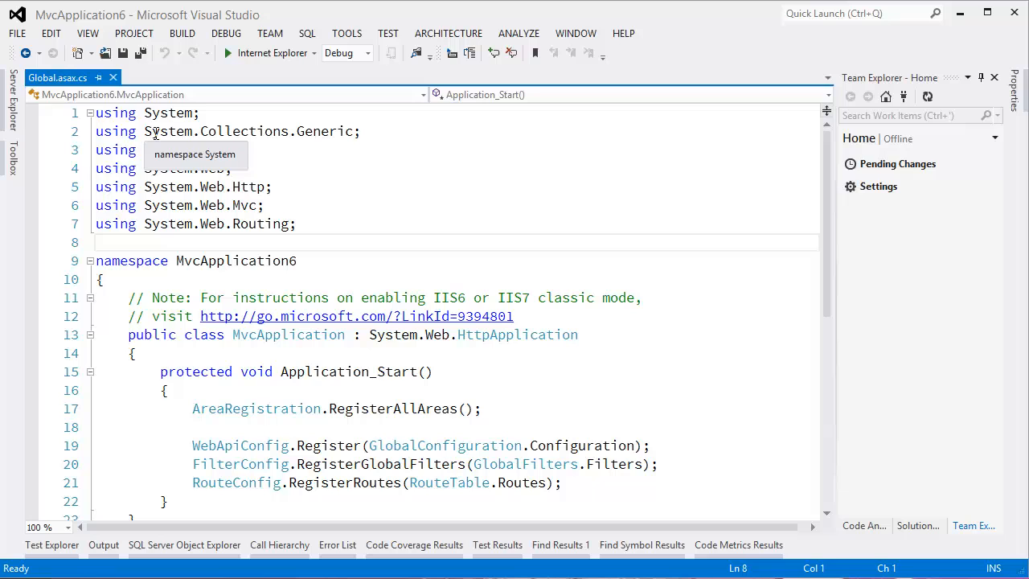
# Browse the View, SQL and Tools menus, then dismiss the open command list.
pyautogui.click(88, 32)
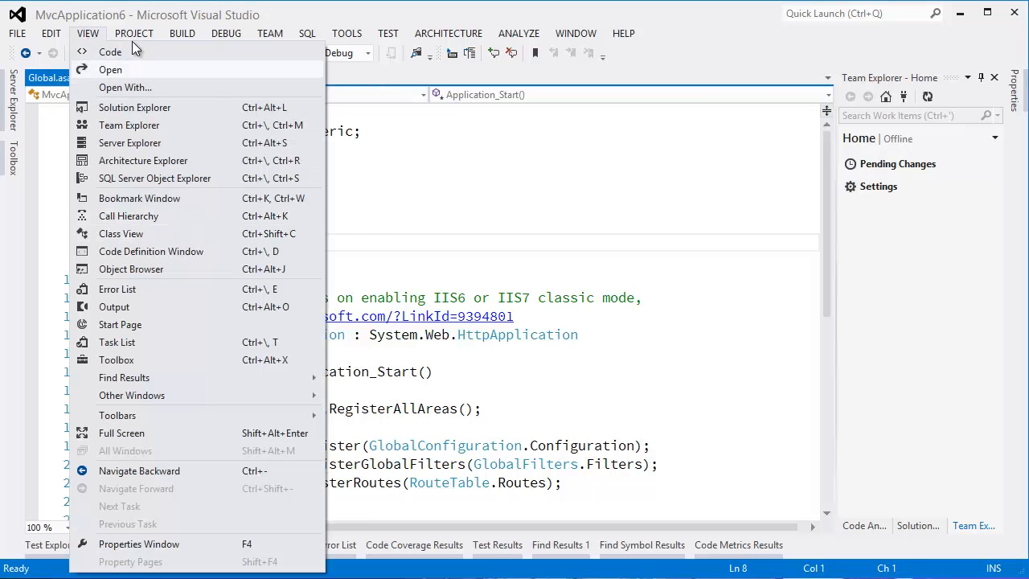
pyautogui.click(307, 32)
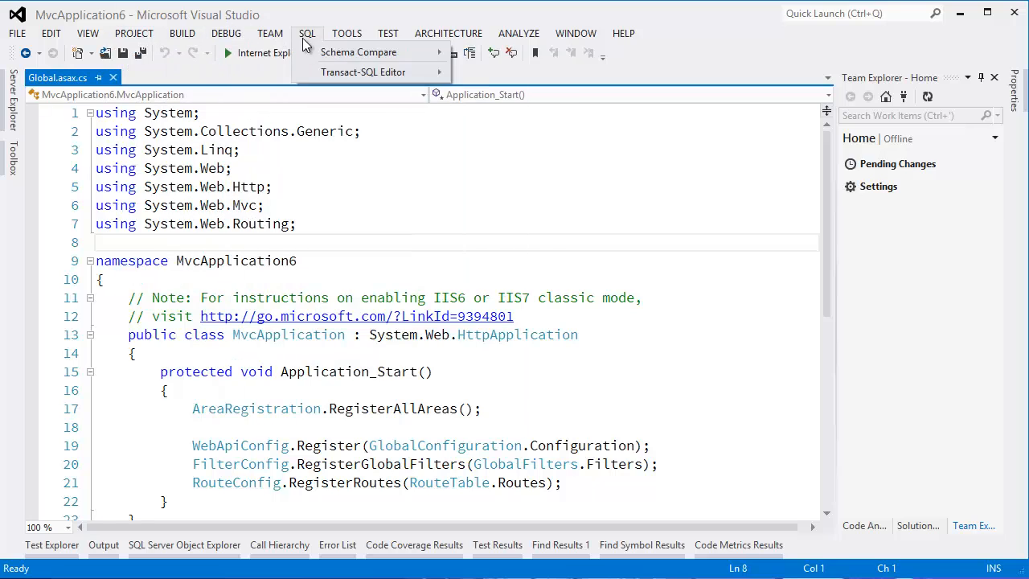
pyautogui.moveTo(359, 51)
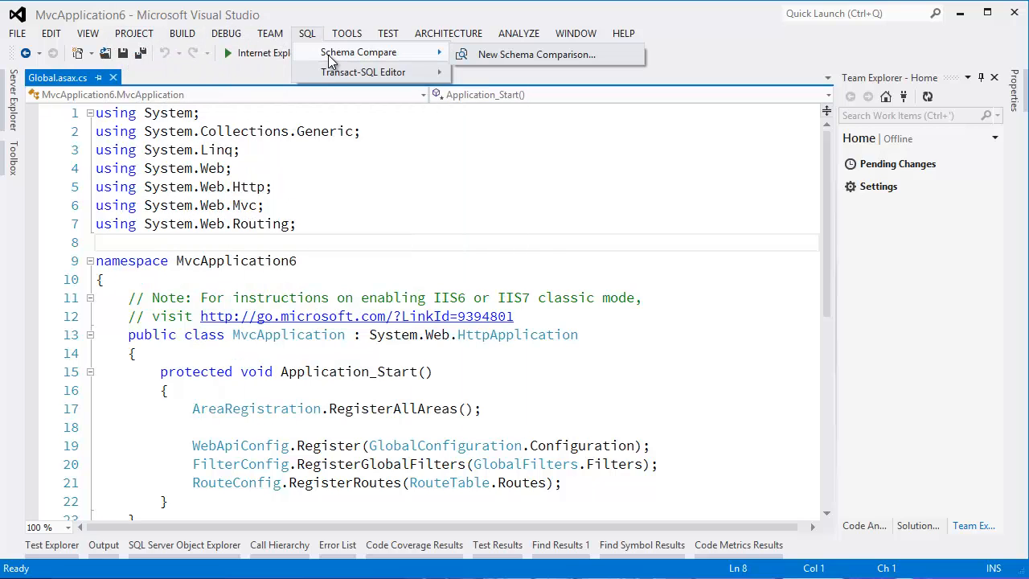
pyautogui.click(346, 32)
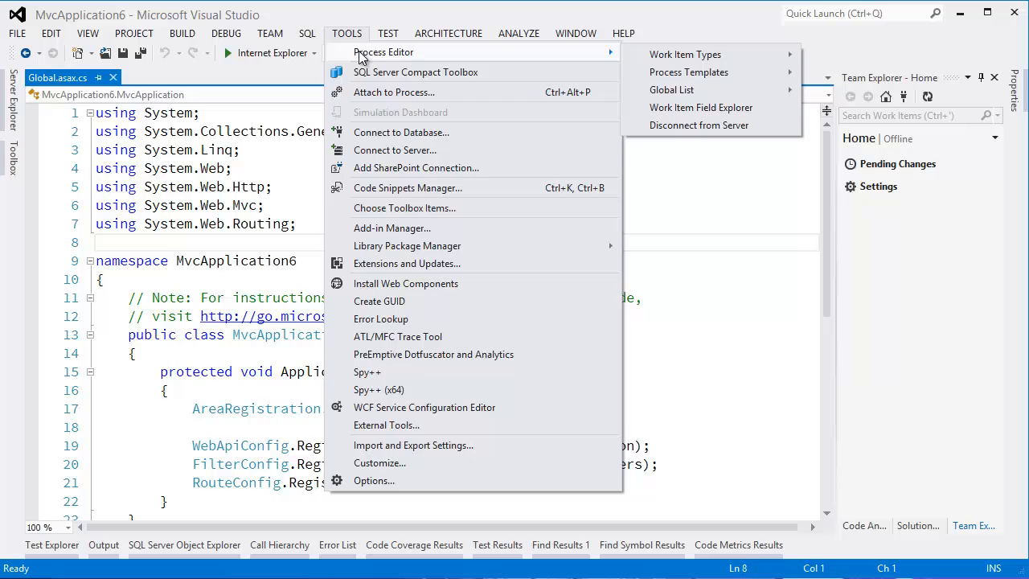
pyautogui.moveTo(688, 71)
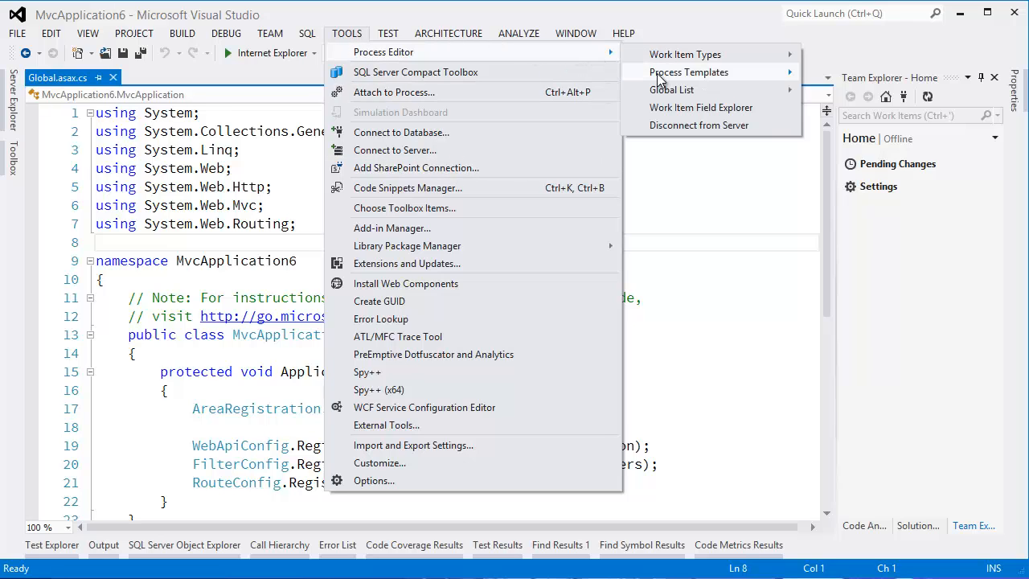
pyautogui.press('Escape')
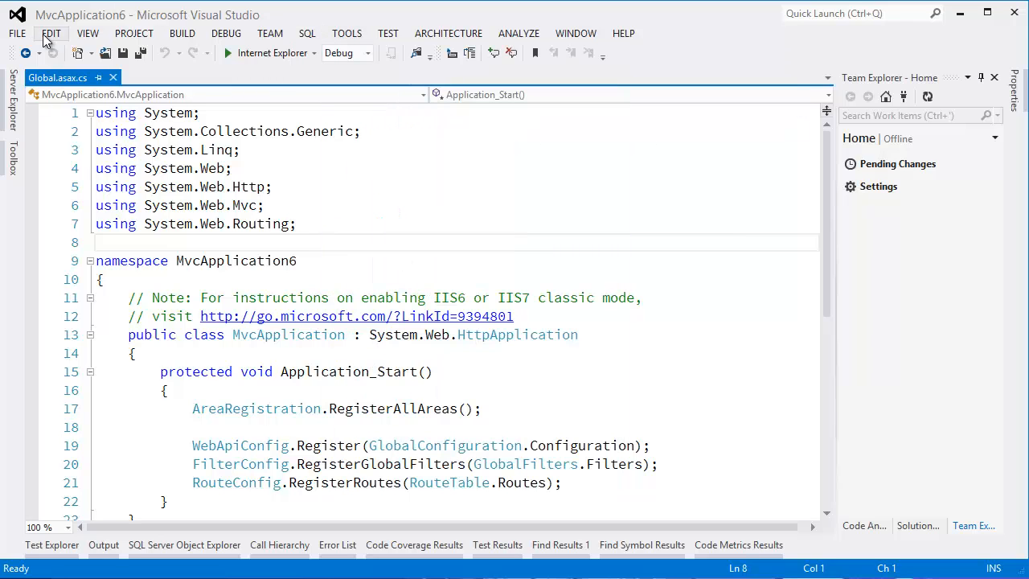
pyautogui.click(52, 32)
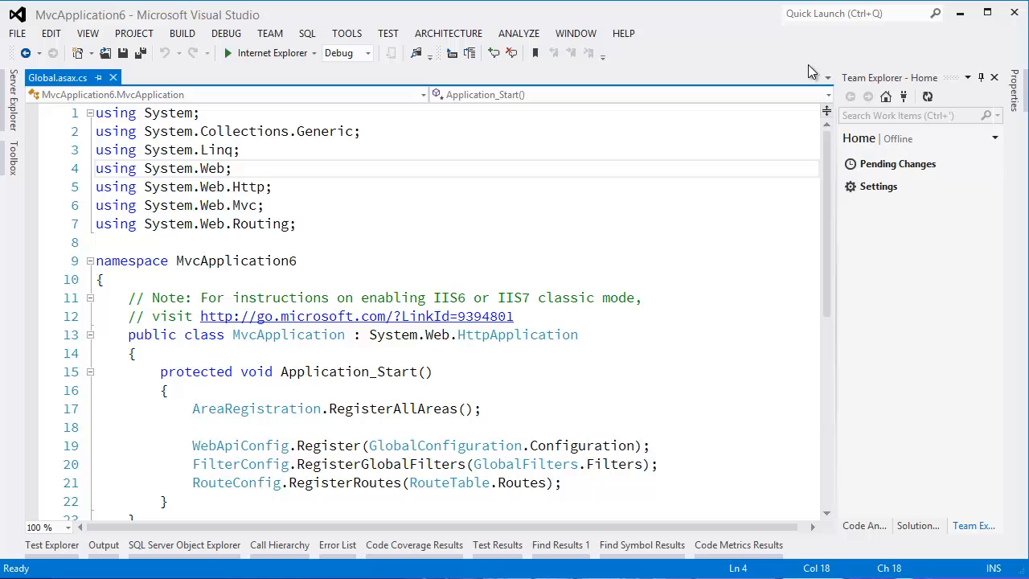
# Search Quick Launch for 'debug' to list matching commands, menus, options and extensions.
pyautogui.click(860, 12)
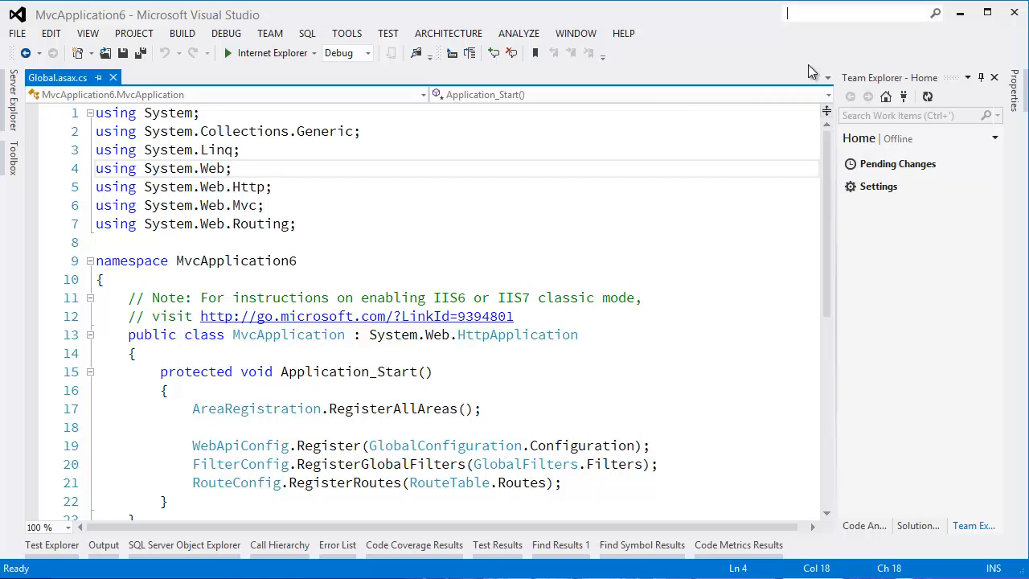
pyautogui.write('debug')
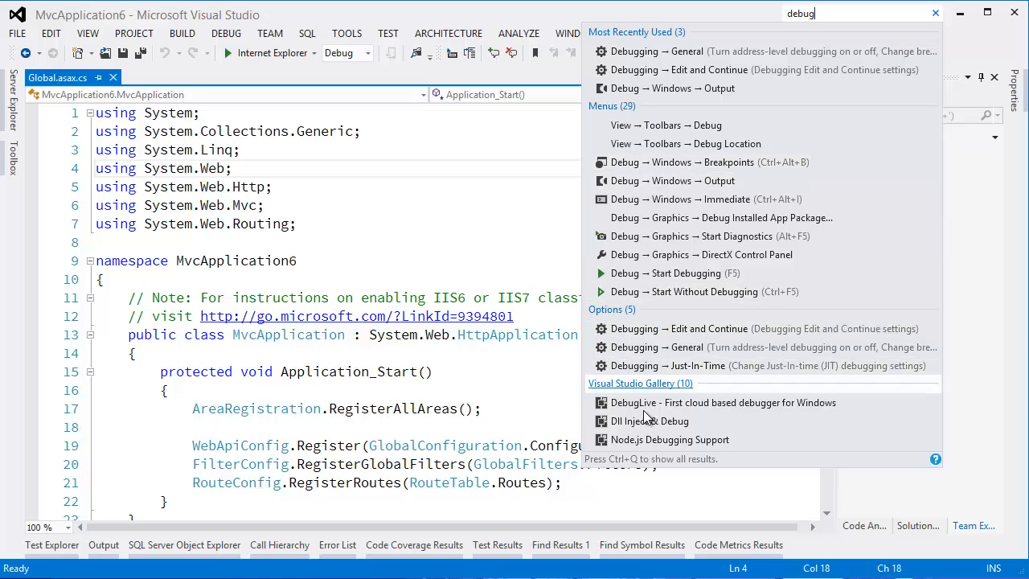
pyautogui.moveTo(695, 391)
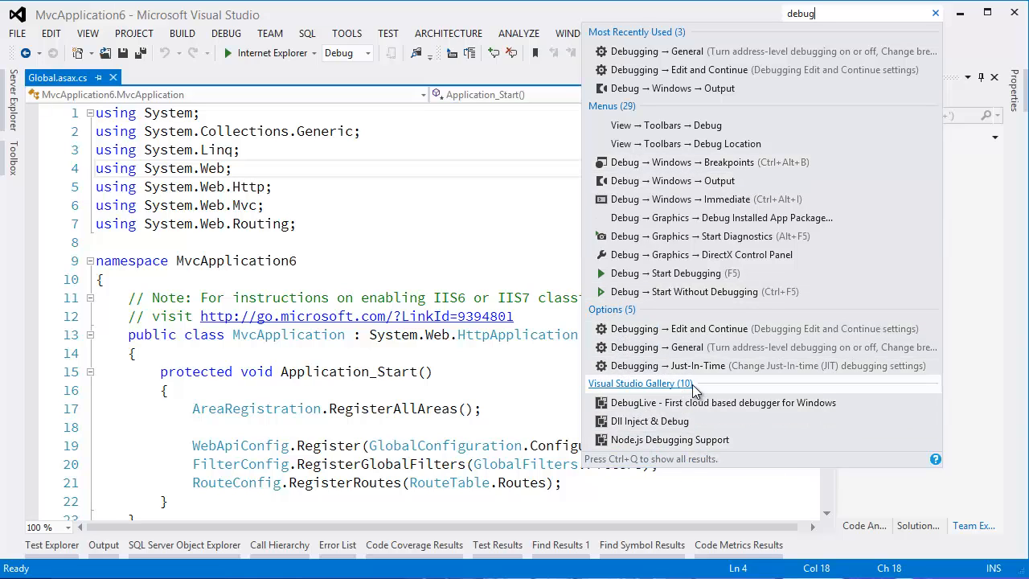
pyautogui.moveTo(611, 114)
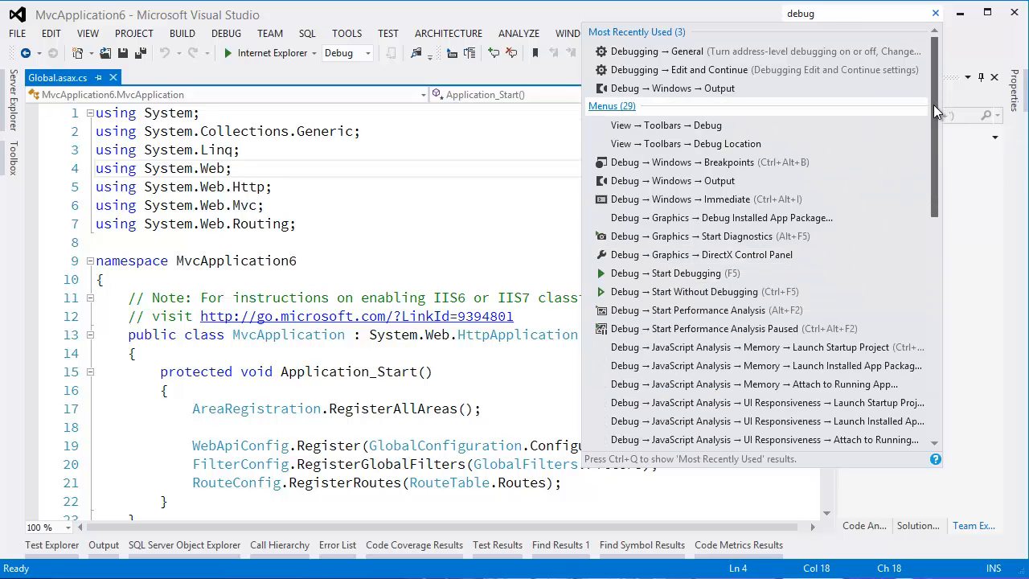
# Scroll through the expanded debug results, then dismiss the results list.
pyautogui.scroll(-3)
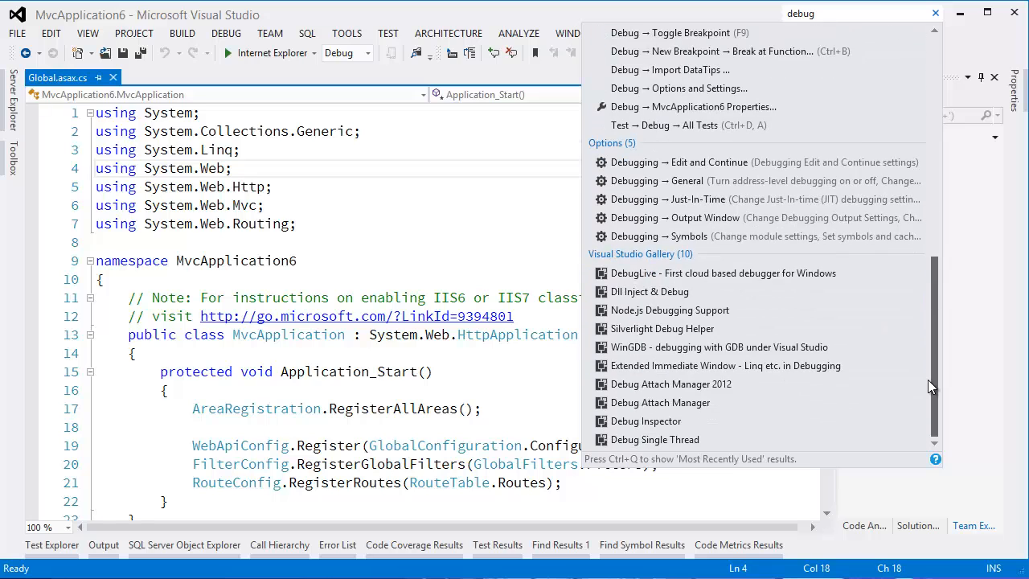
pyautogui.click(415, 227)
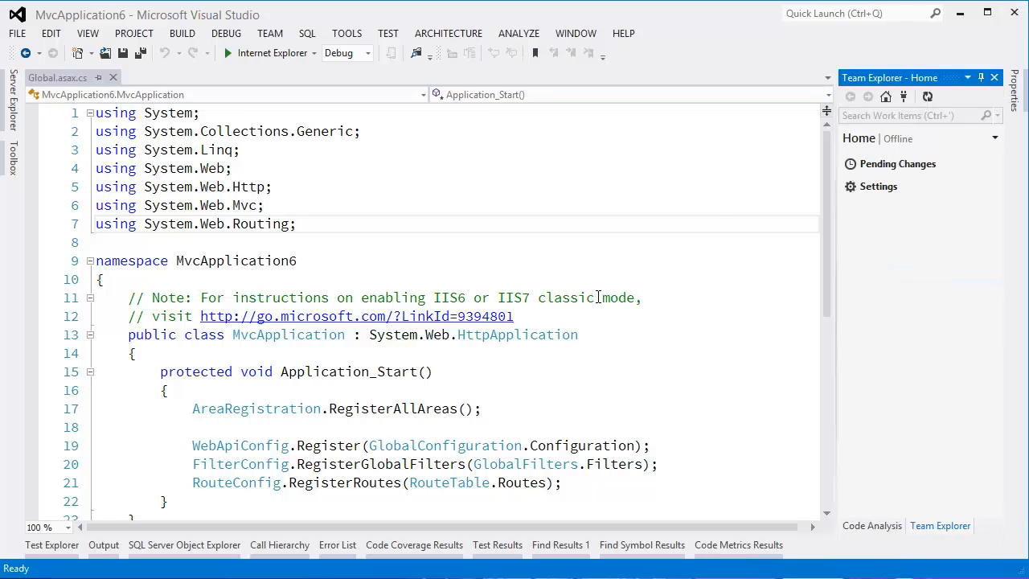
# Search Quick Launch for the solution explorer and reopen the Solution Explorer panel.
pyautogui.write('solutri')
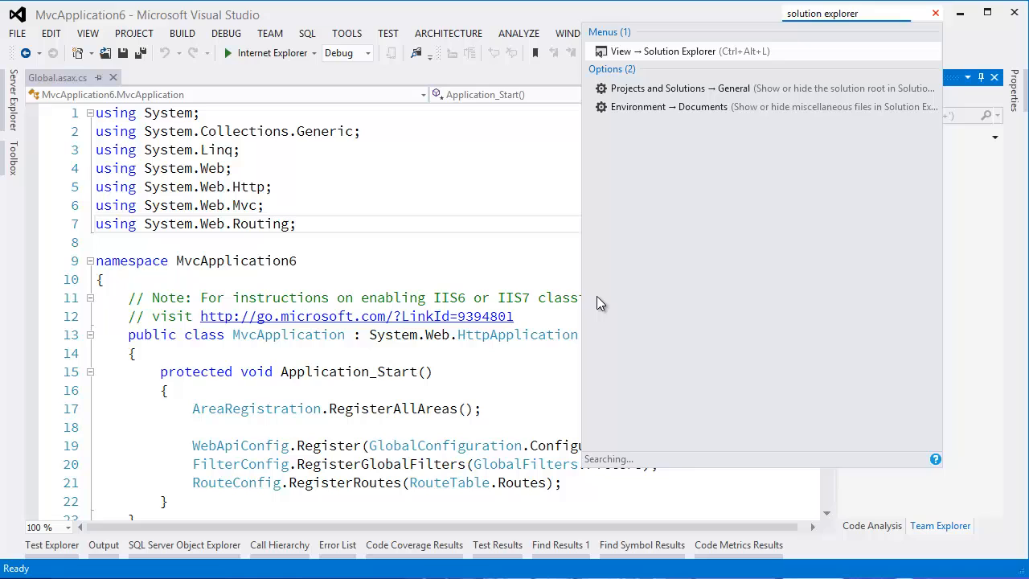
pyautogui.click(675, 50)
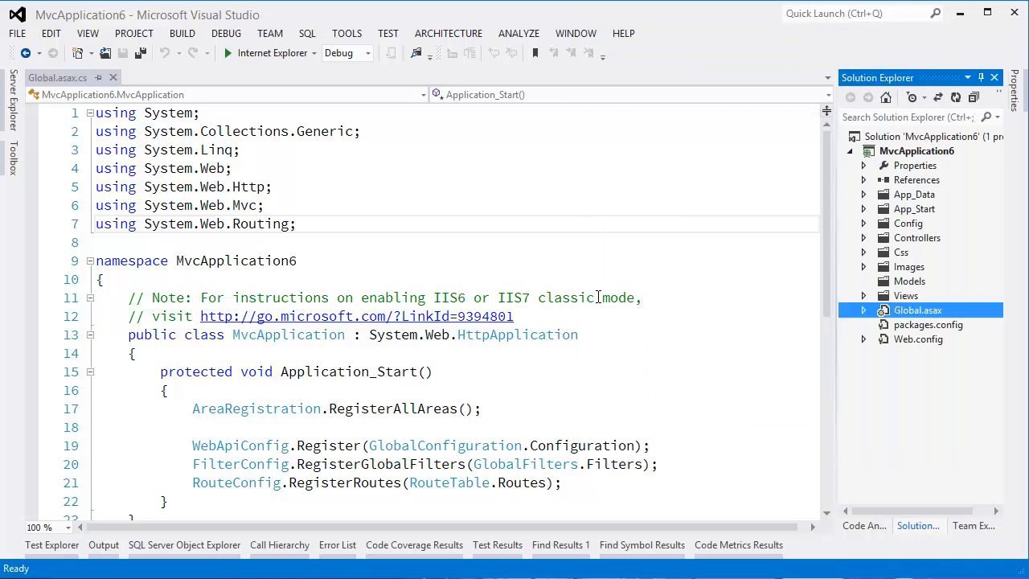